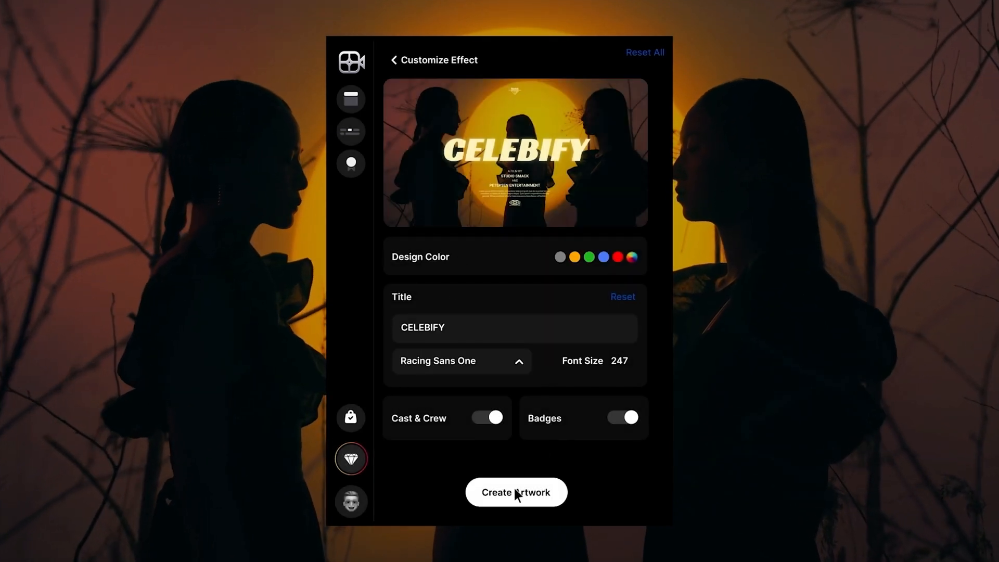
# Step: Launch the PX Movie Title extension from Window > Extensions to show its template gallery
pyautogui.click(516, 492)
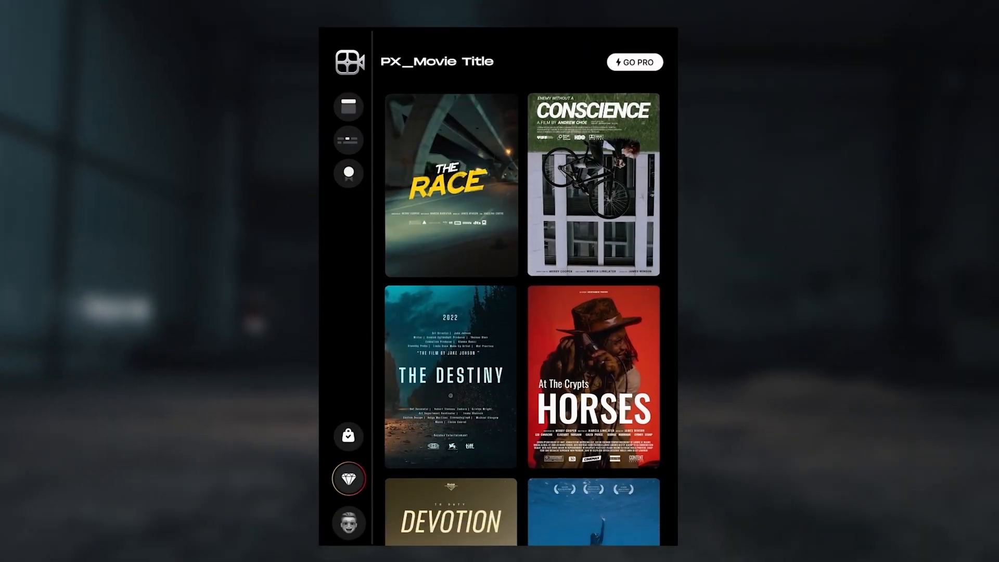
pyautogui.scroll(-3)
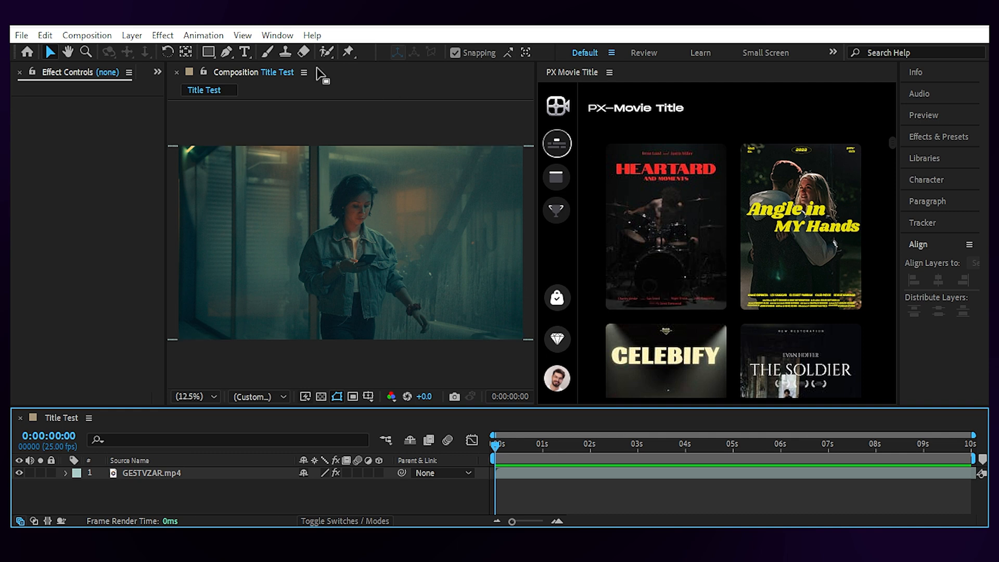
pyautogui.click(277, 36)
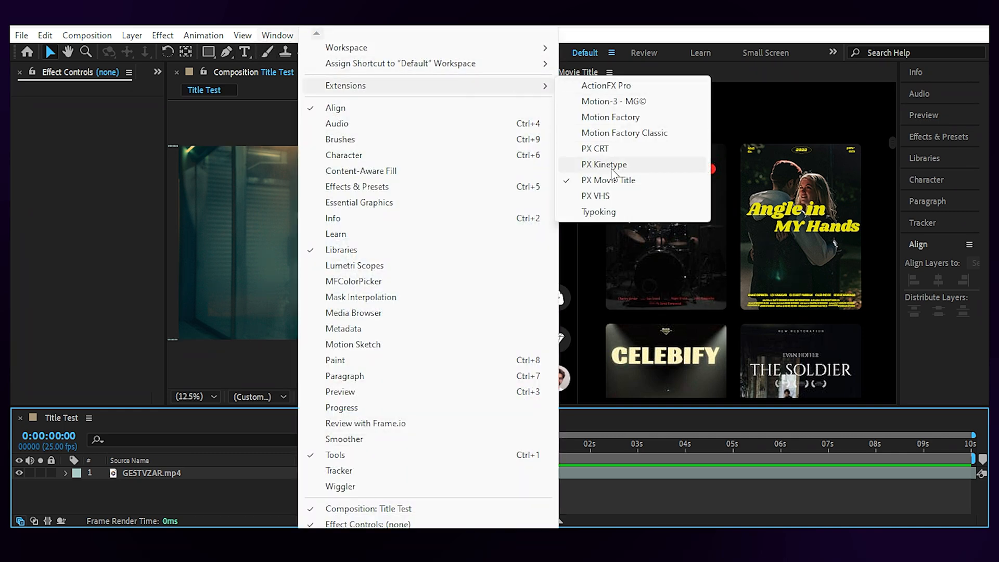
pyautogui.click(603, 164)
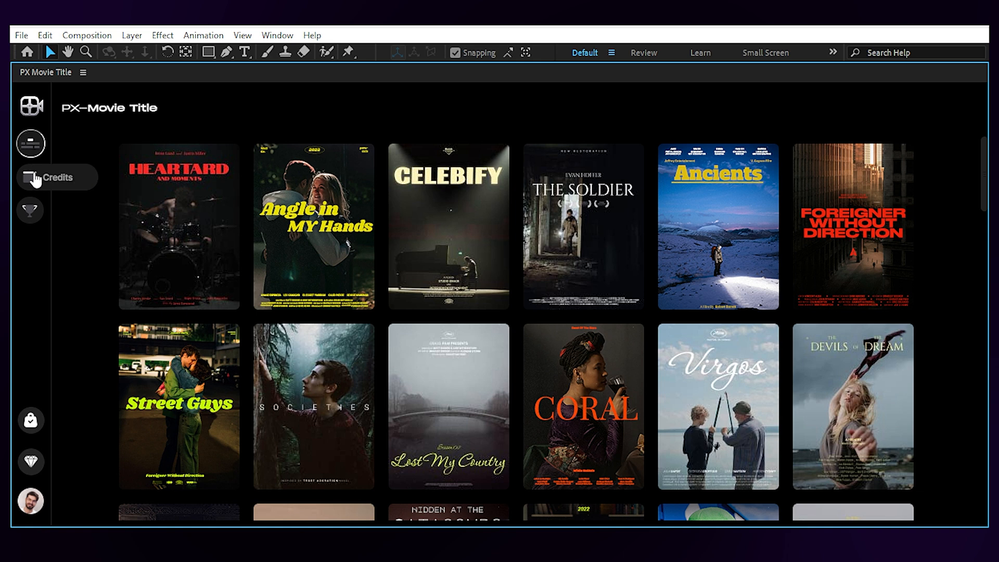
pyautogui.moveTo(940, 189)
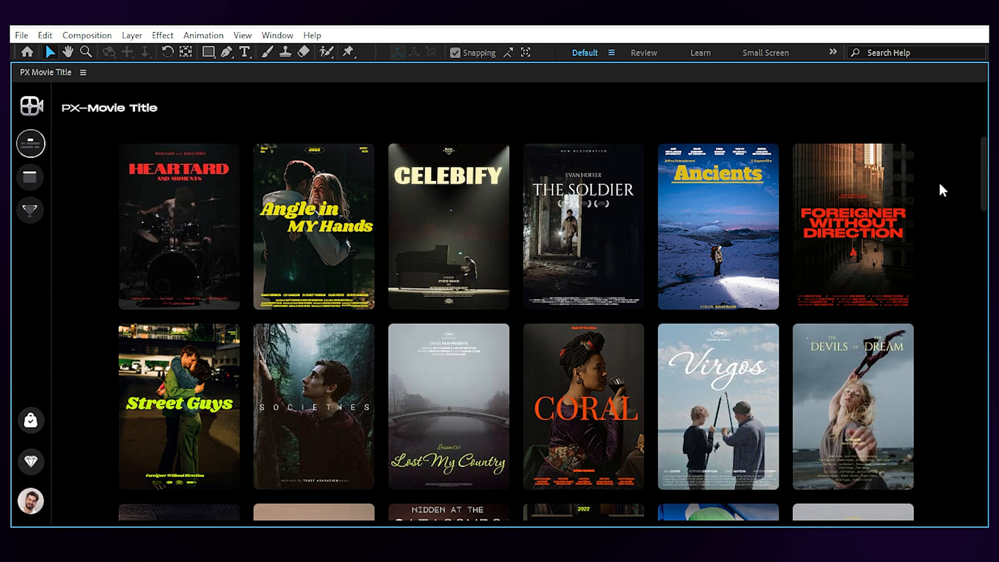
pyautogui.scroll(-3)
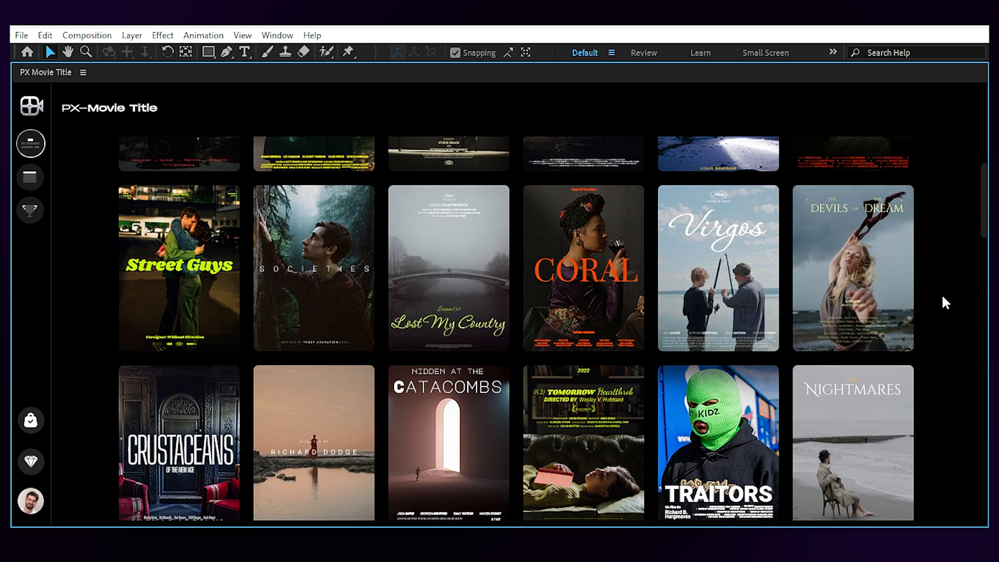
pyautogui.scroll(-3)
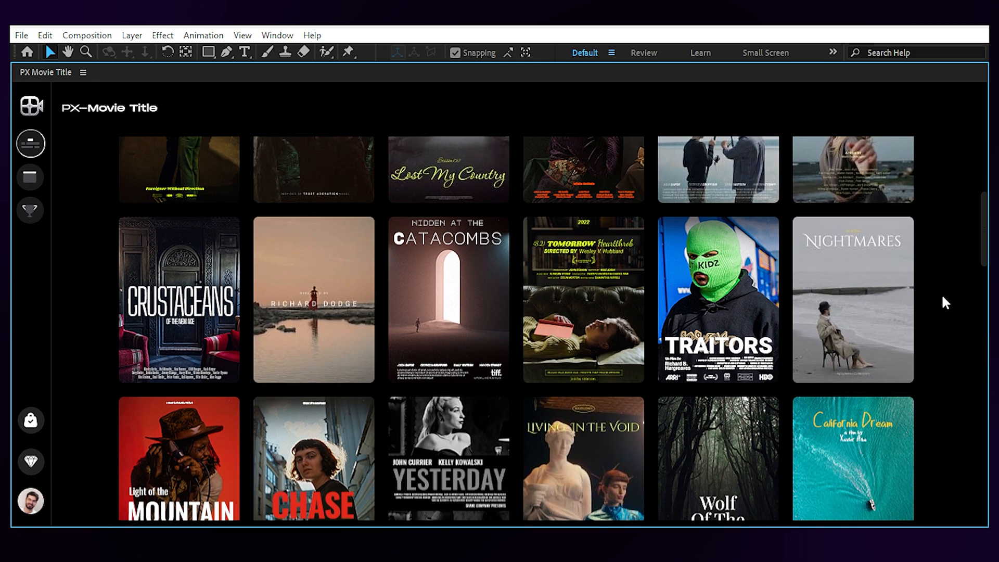
pyautogui.scroll(-3)
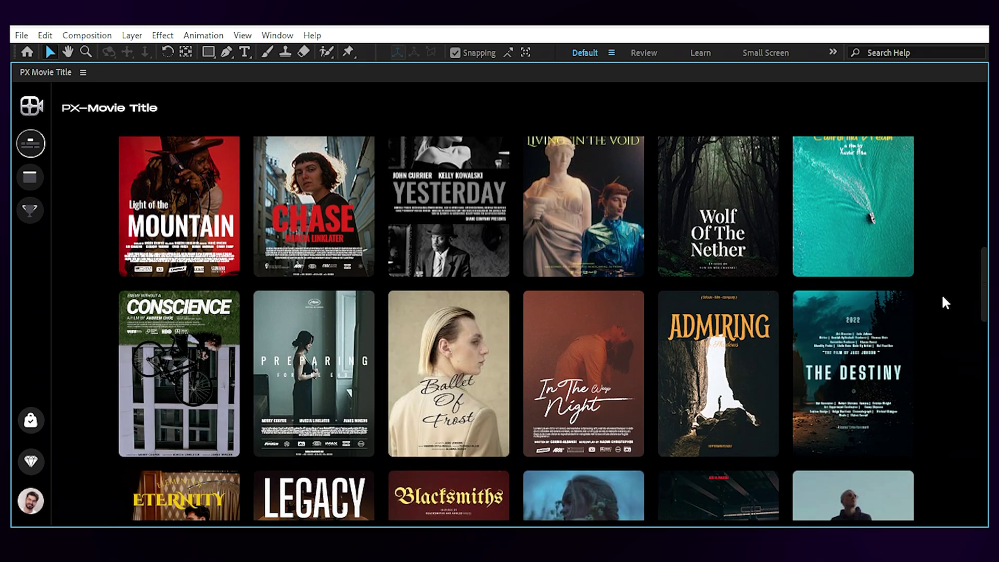
pyautogui.scroll(-3)
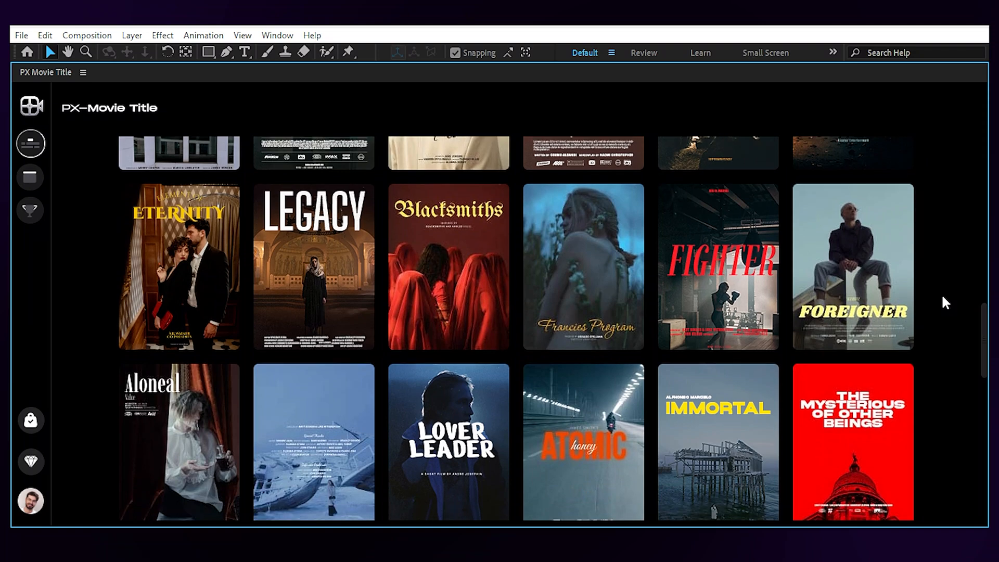
pyautogui.scroll(-3)
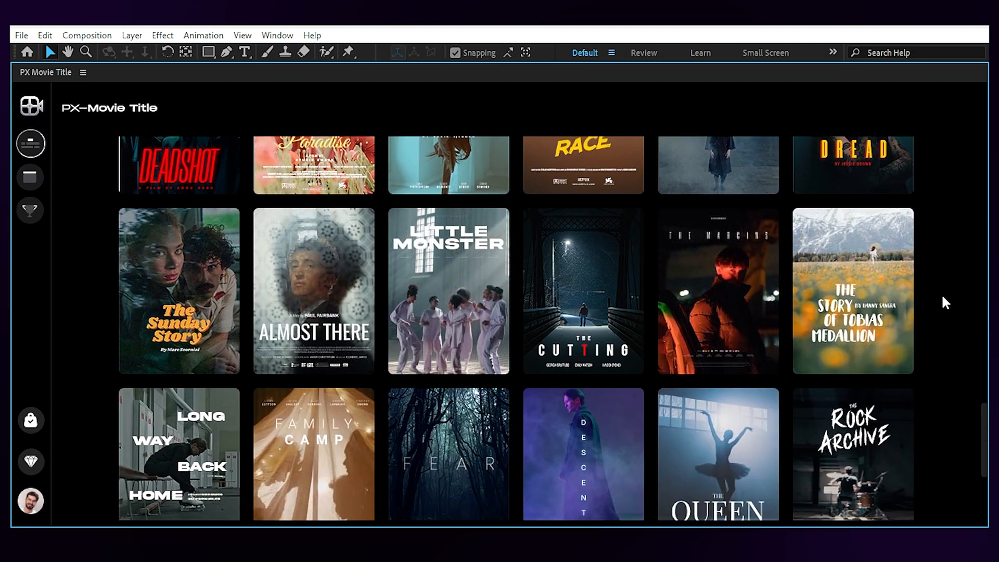
pyautogui.scroll(-3)
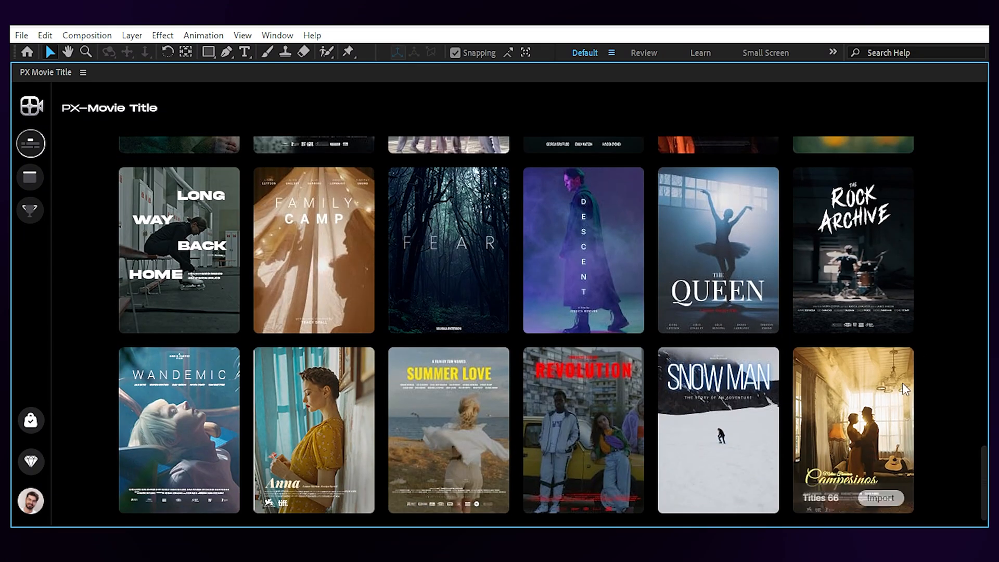
pyautogui.moveTo(939, 408)
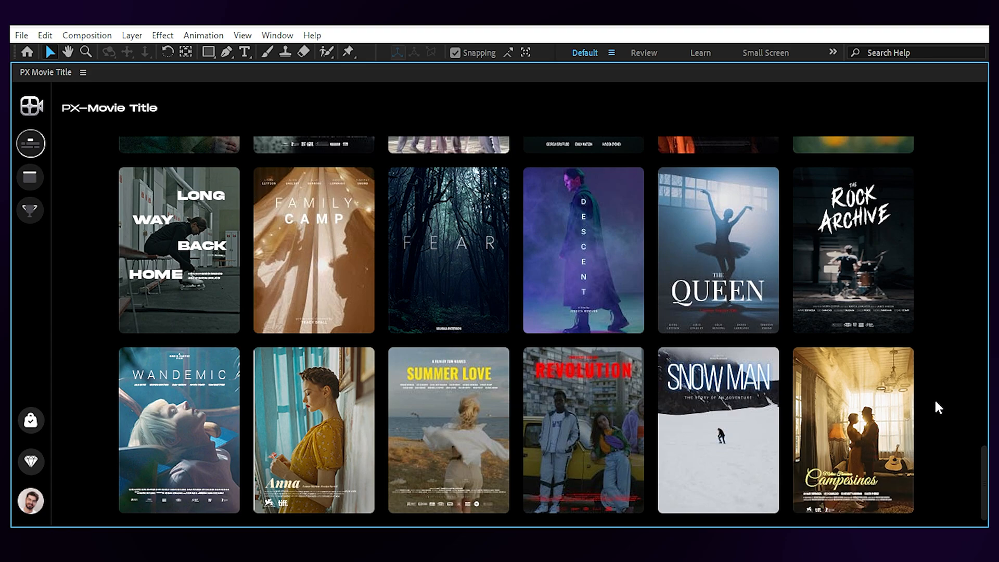
pyautogui.scroll(-3)
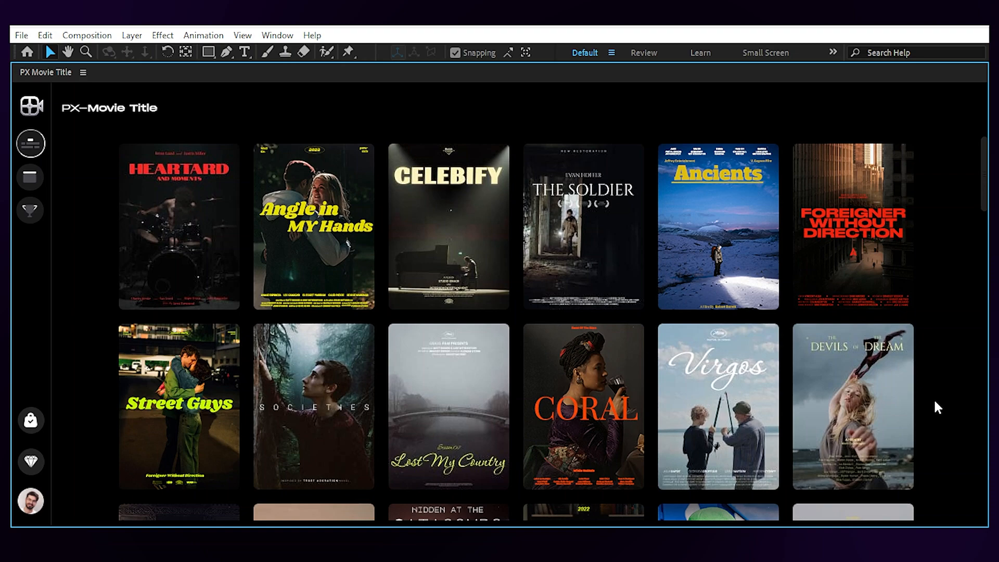
pyautogui.scroll(-3)
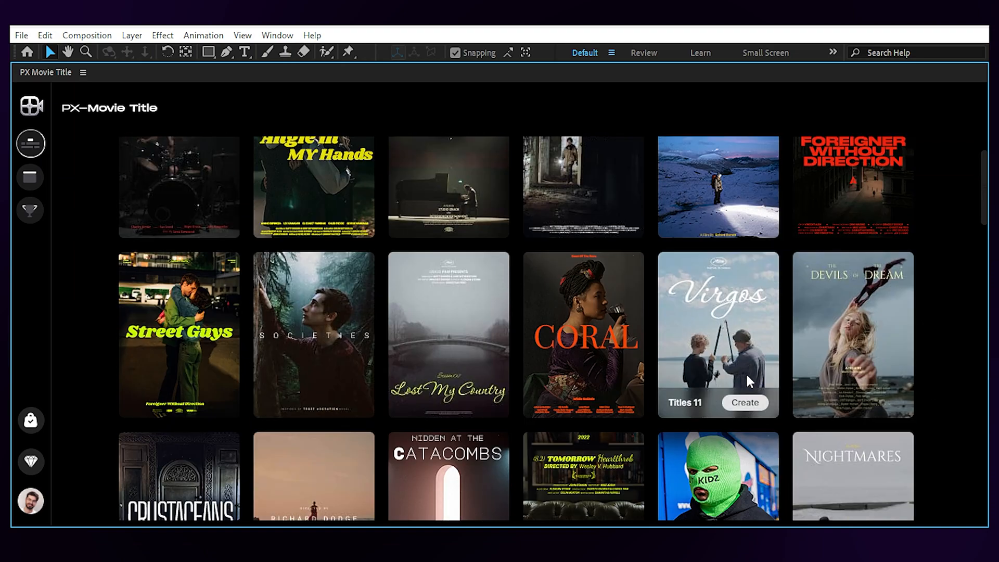
# Step: Start a title from the Virgos template and enter 'Here Was Zoe' as the title text
pyautogui.click(745, 402)
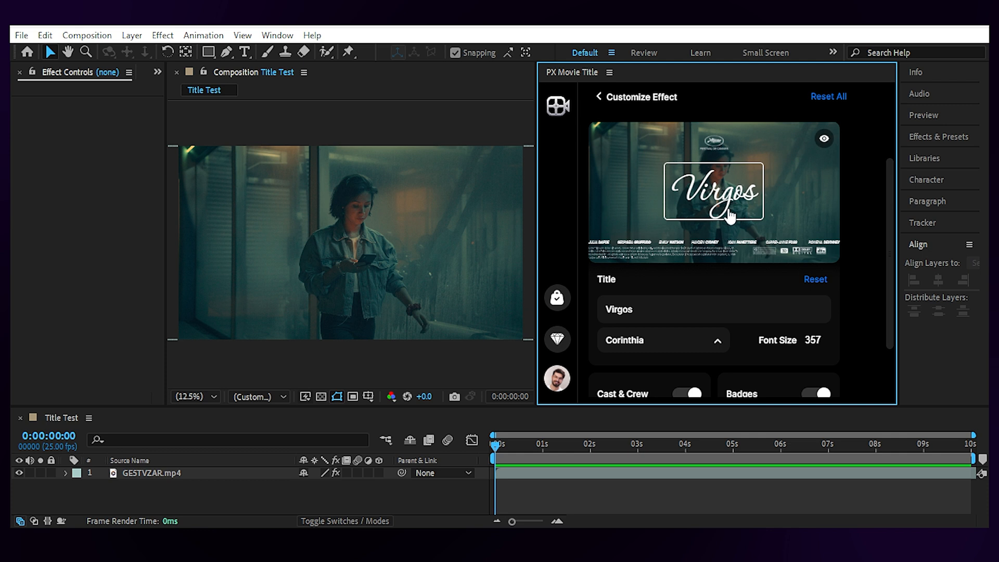
pyautogui.write('Here Was Zoe')
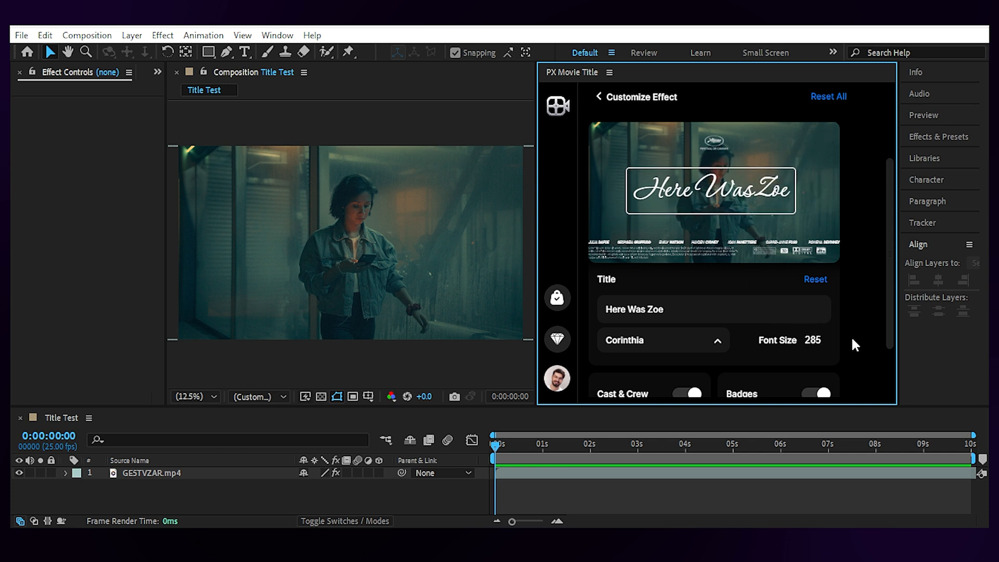
pyautogui.scroll(-3)
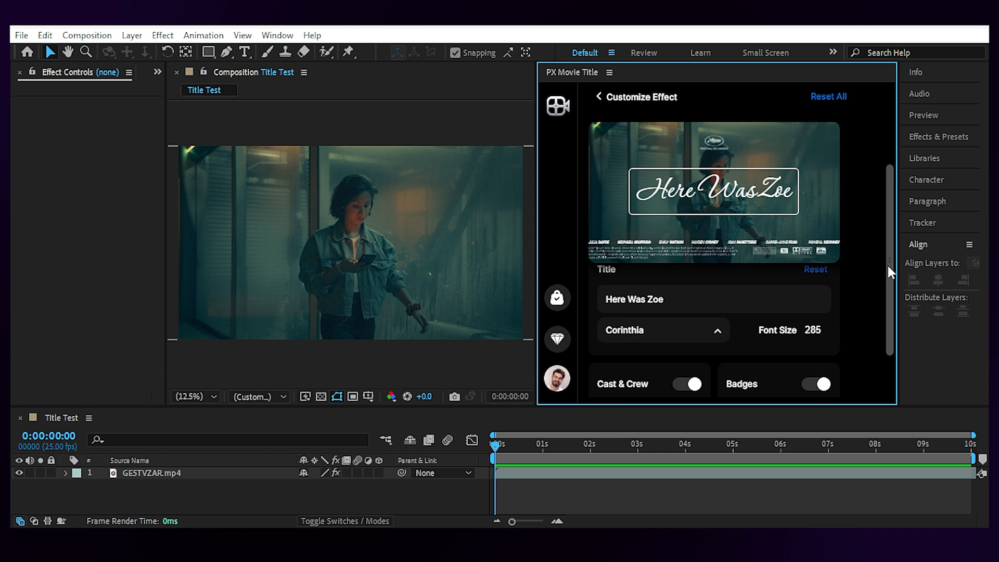
# Step: Browse the title font list and keep Corinthia at size 285
pyautogui.click(662, 330)
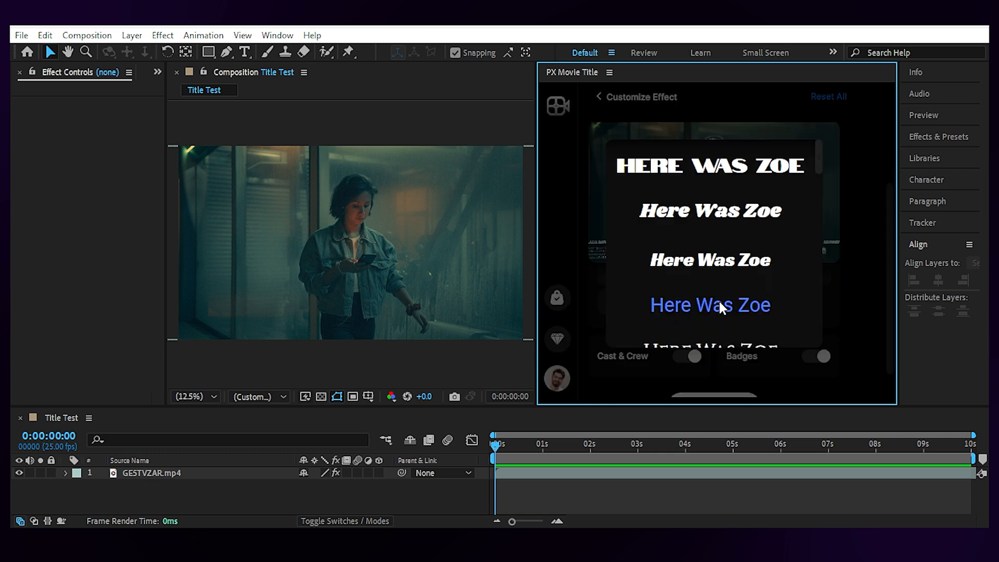
pyautogui.scroll(-3)
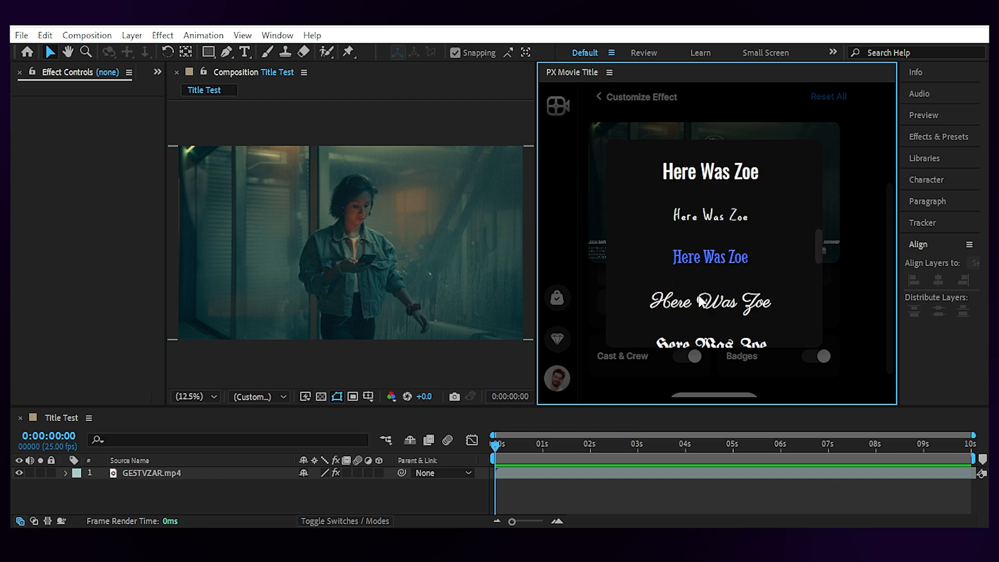
pyautogui.scroll(-3)
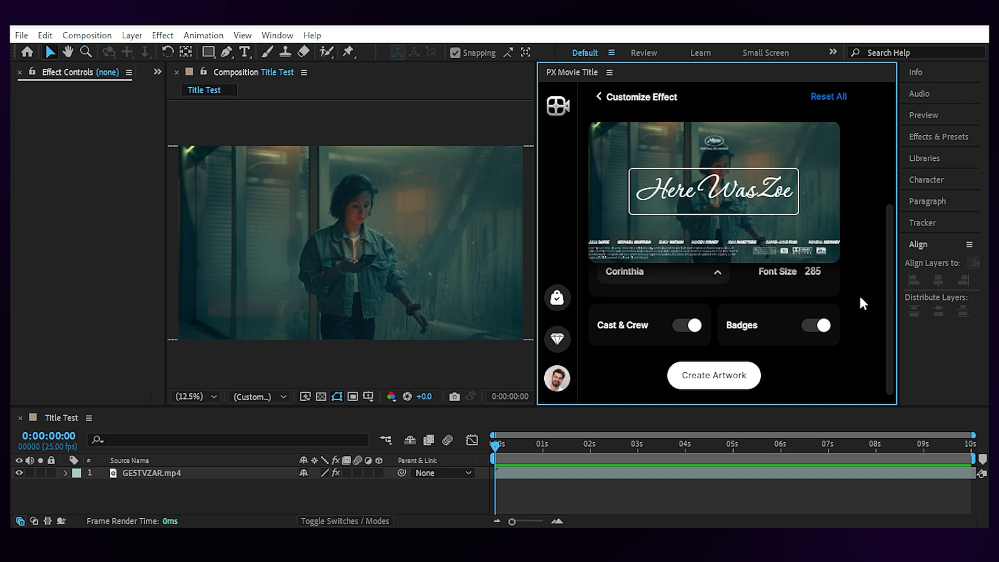
# Step: Keep Cast & Crew enabled and create the Cine Title 11 artwork layer in the comp
pyautogui.click(687, 325)
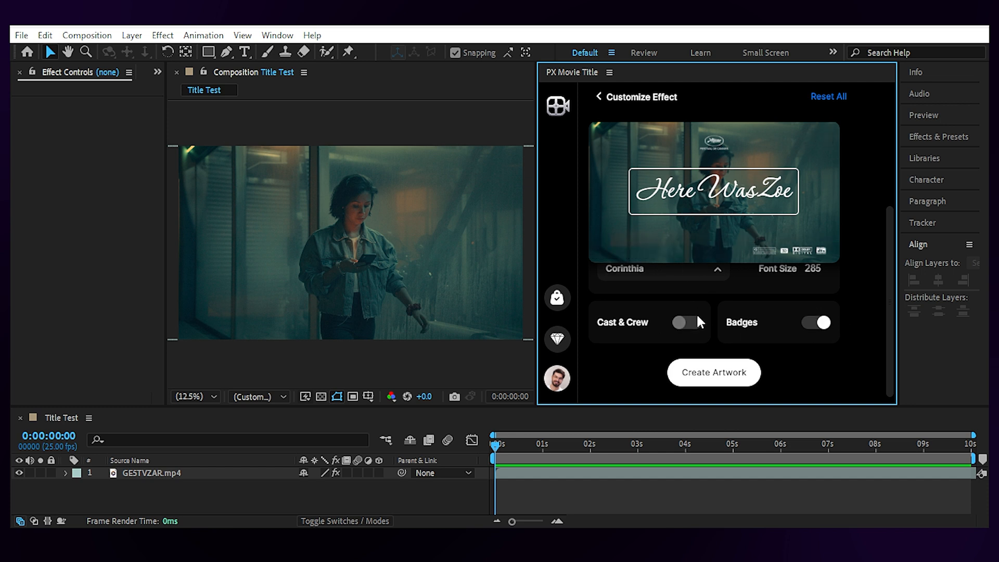
pyautogui.click(685, 322)
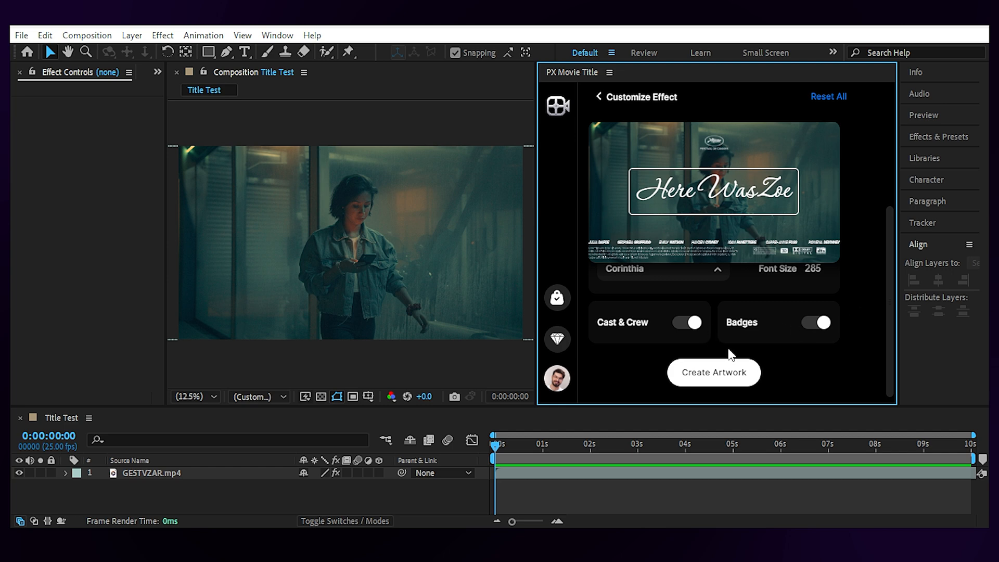
pyautogui.click(714, 373)
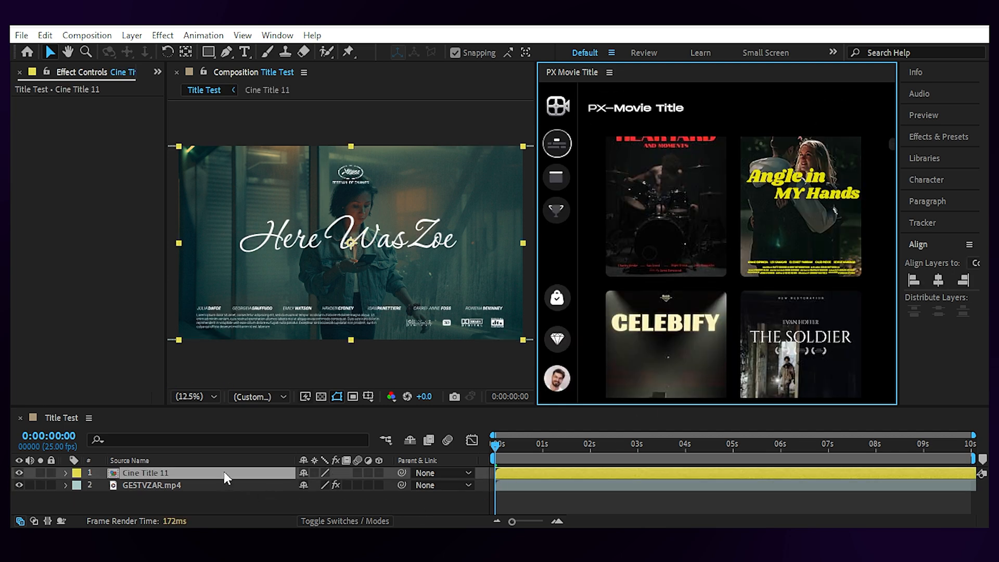
# Step: Enter the Cine Title 11 comp, inspect the Name 01 layer and browse to the Badges category
pyautogui.doubleClick(146, 473)
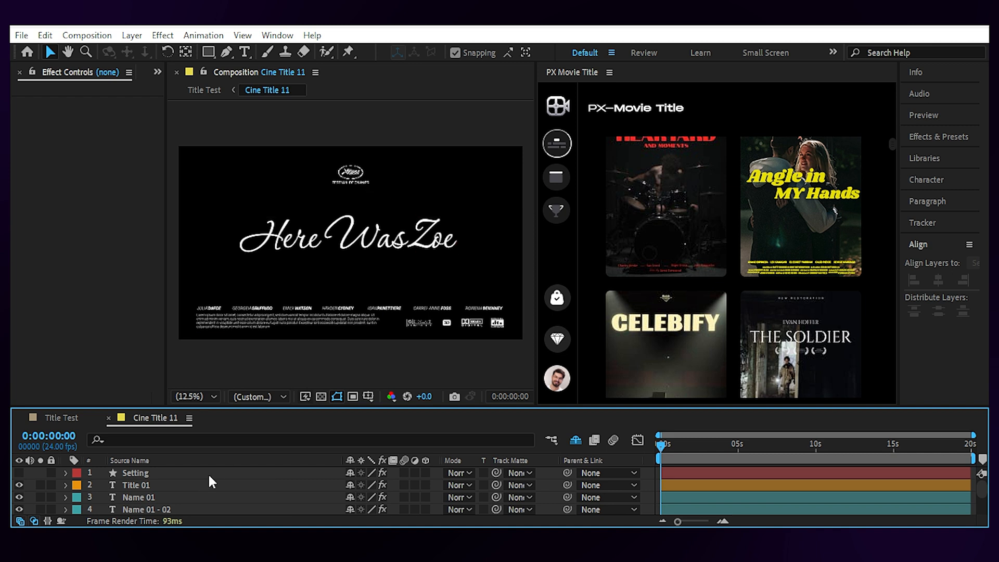
pyautogui.click(136, 485)
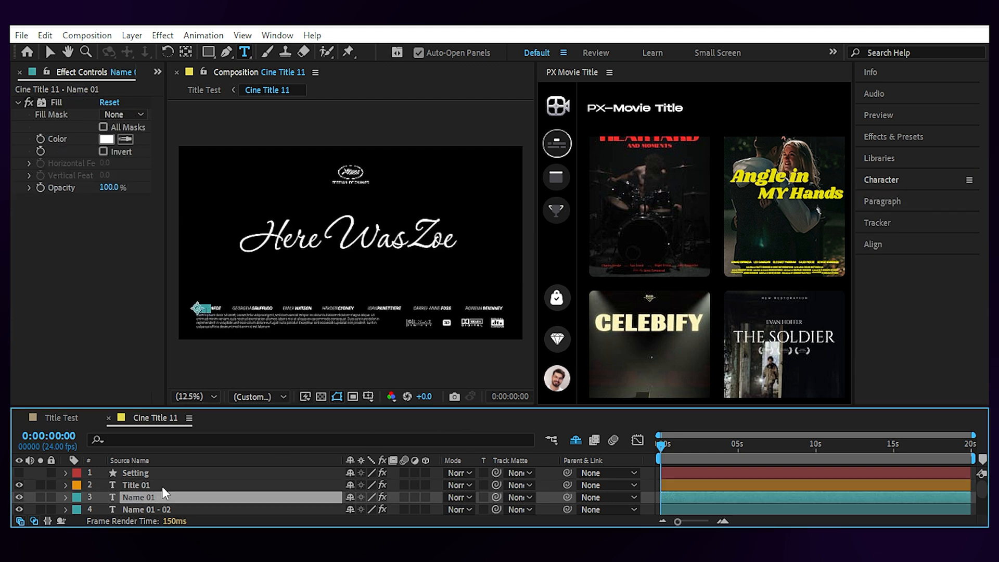
pyautogui.scroll(-3)
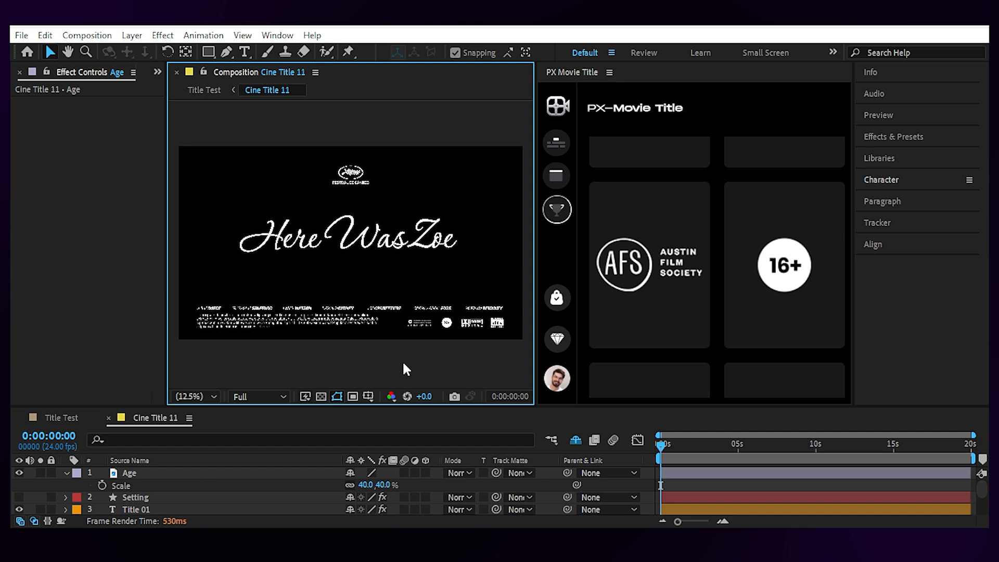
# Step: Shift Cine Title 11 to start at 1:15 in Title Test and show the Credits templates
pyautogui.click(204, 90)
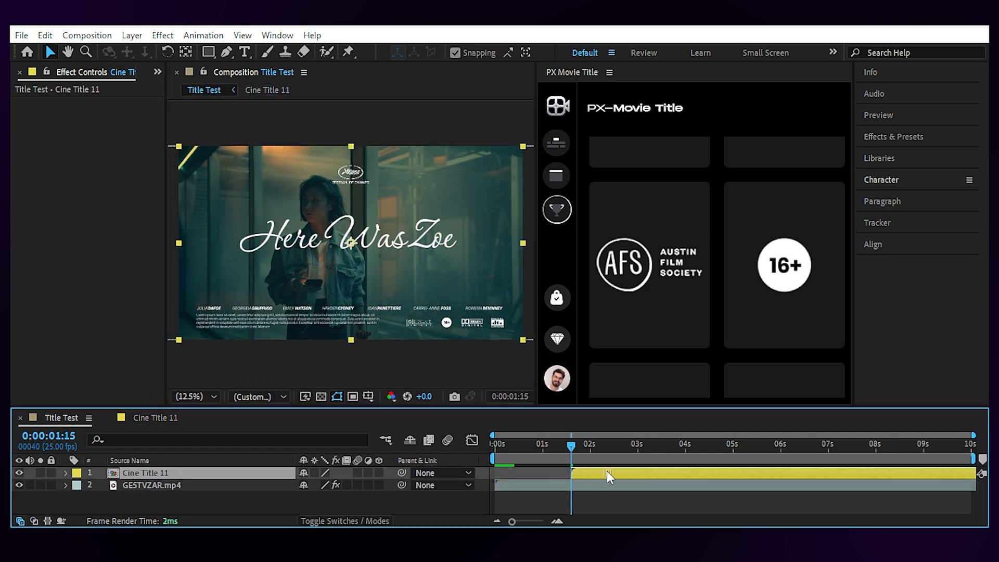
pyautogui.click(495, 443)
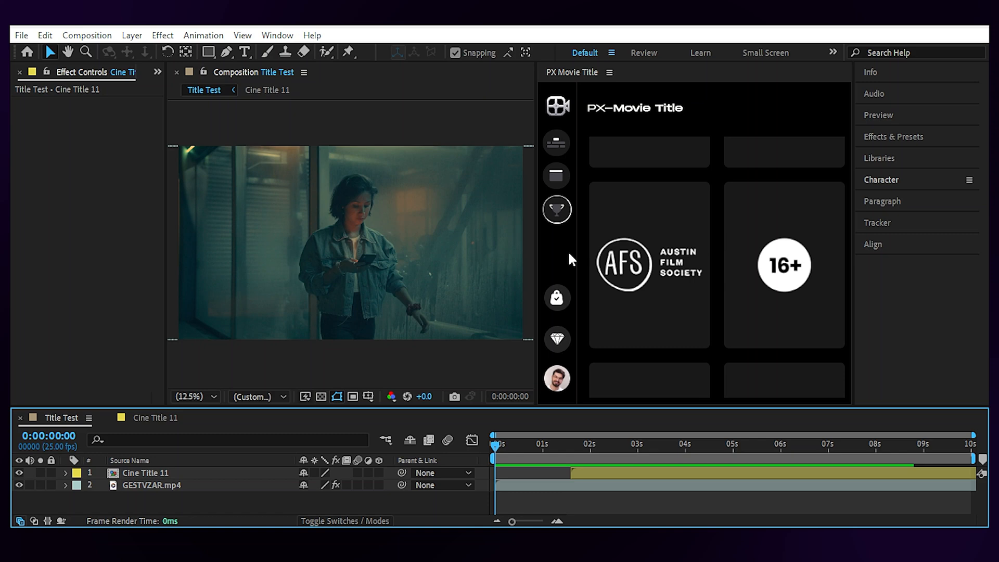
pyautogui.click(556, 176)
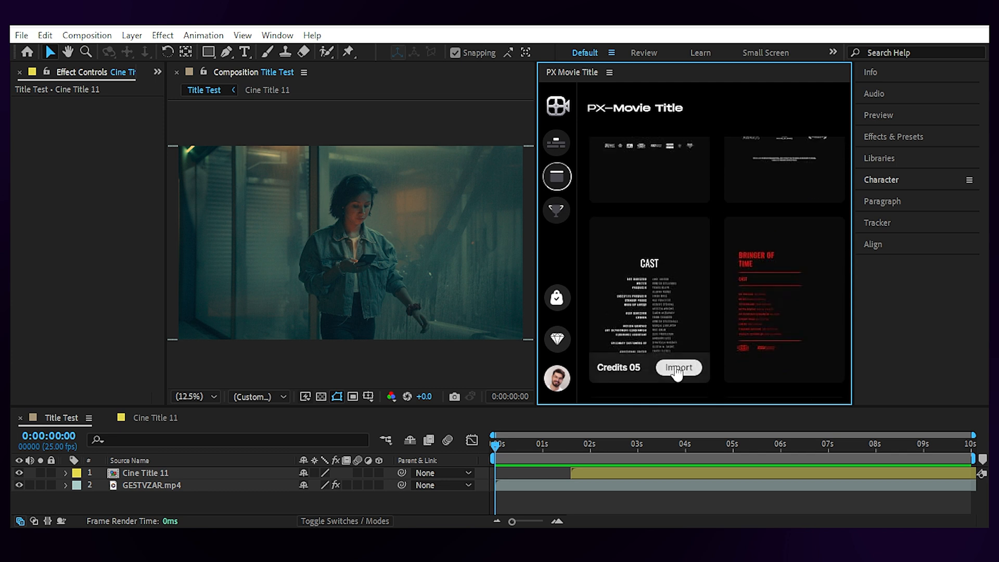
# Step: Import Credits 05 as its own comp and select its Roles and Names text layers
pyautogui.click(679, 368)
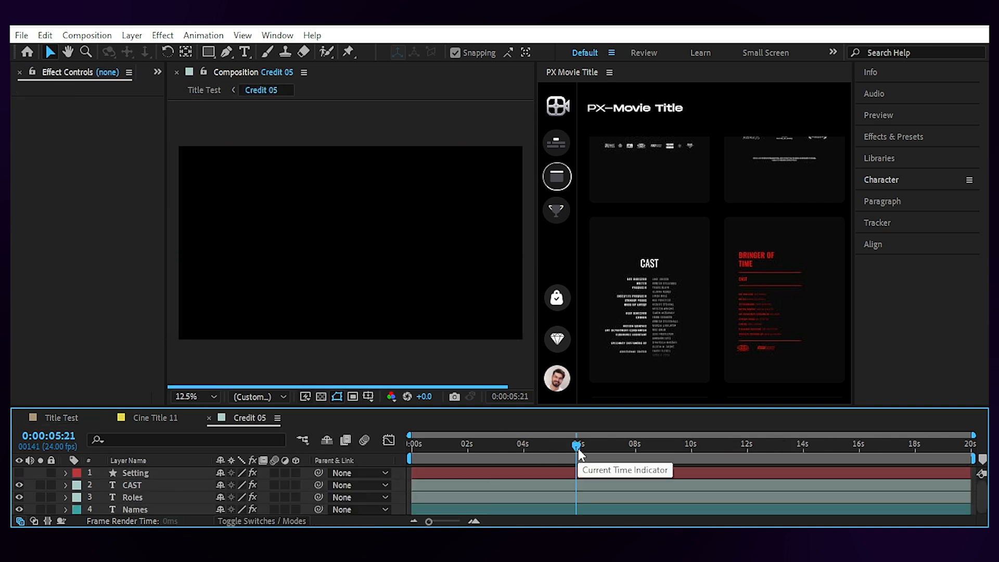
pyautogui.click(133, 496)
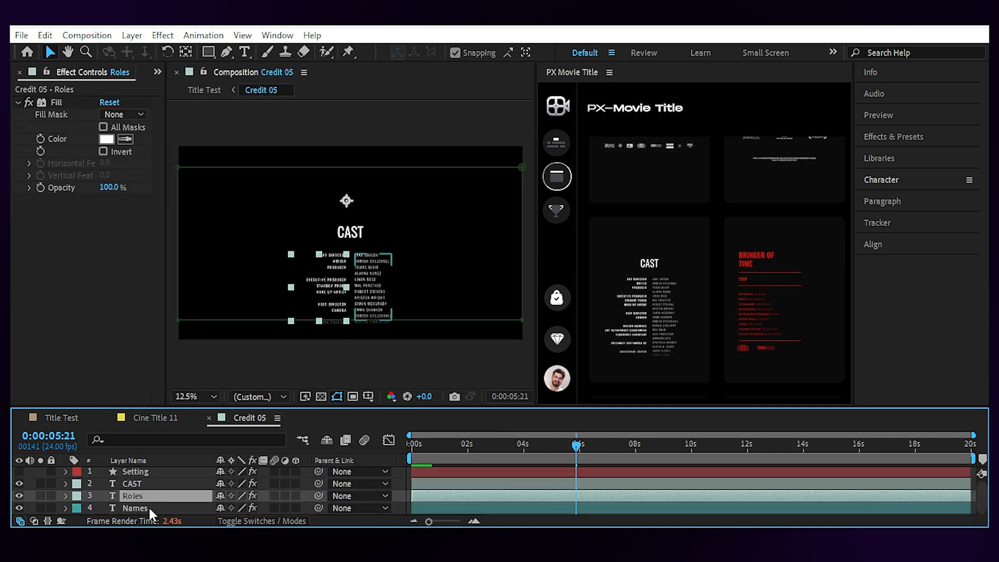
pyautogui.click(136, 508)
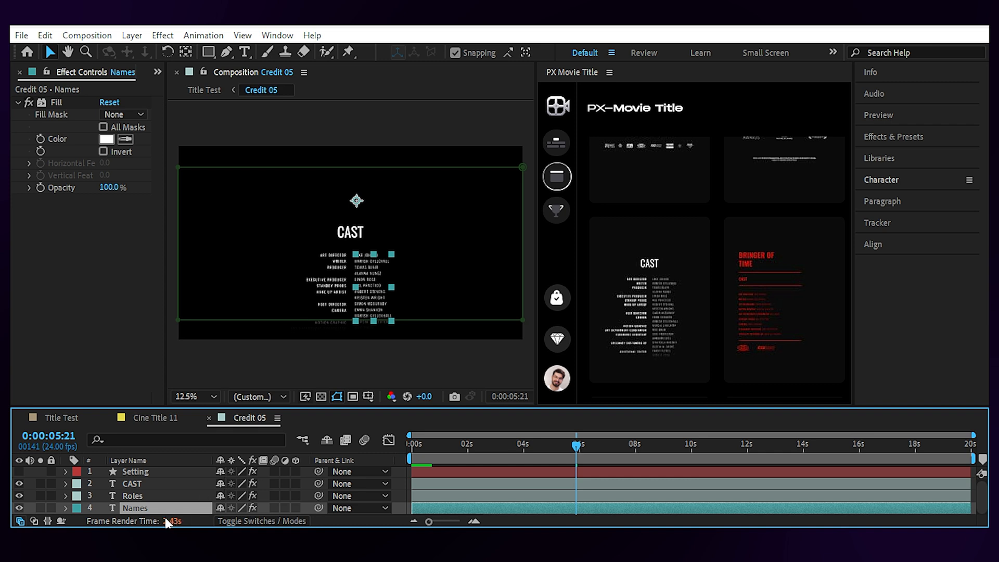